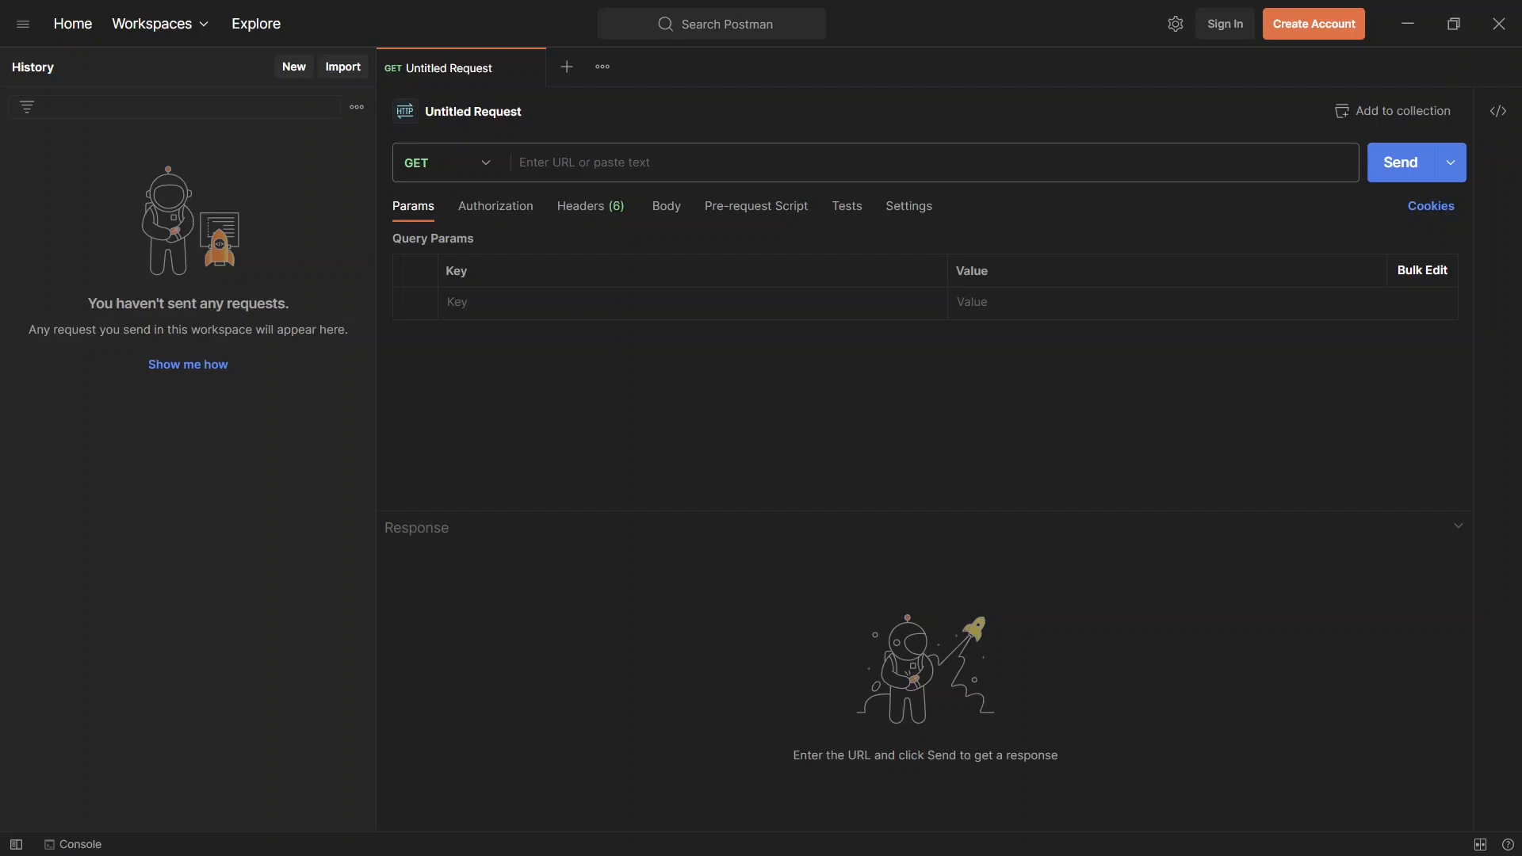
pyautogui.moveTo(648, 114)
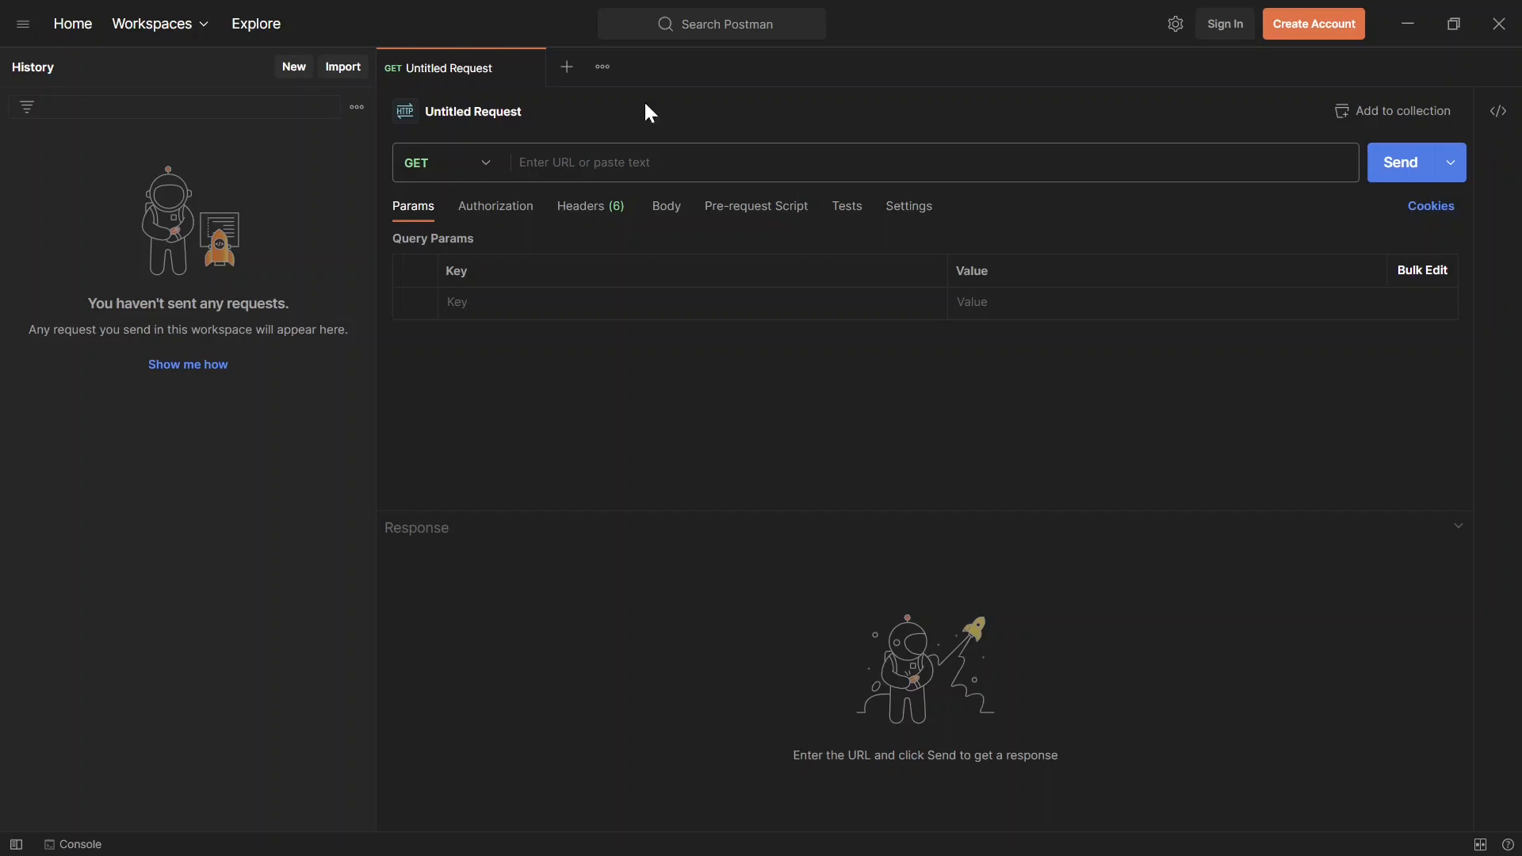
pyautogui.moveTo(343, 67)
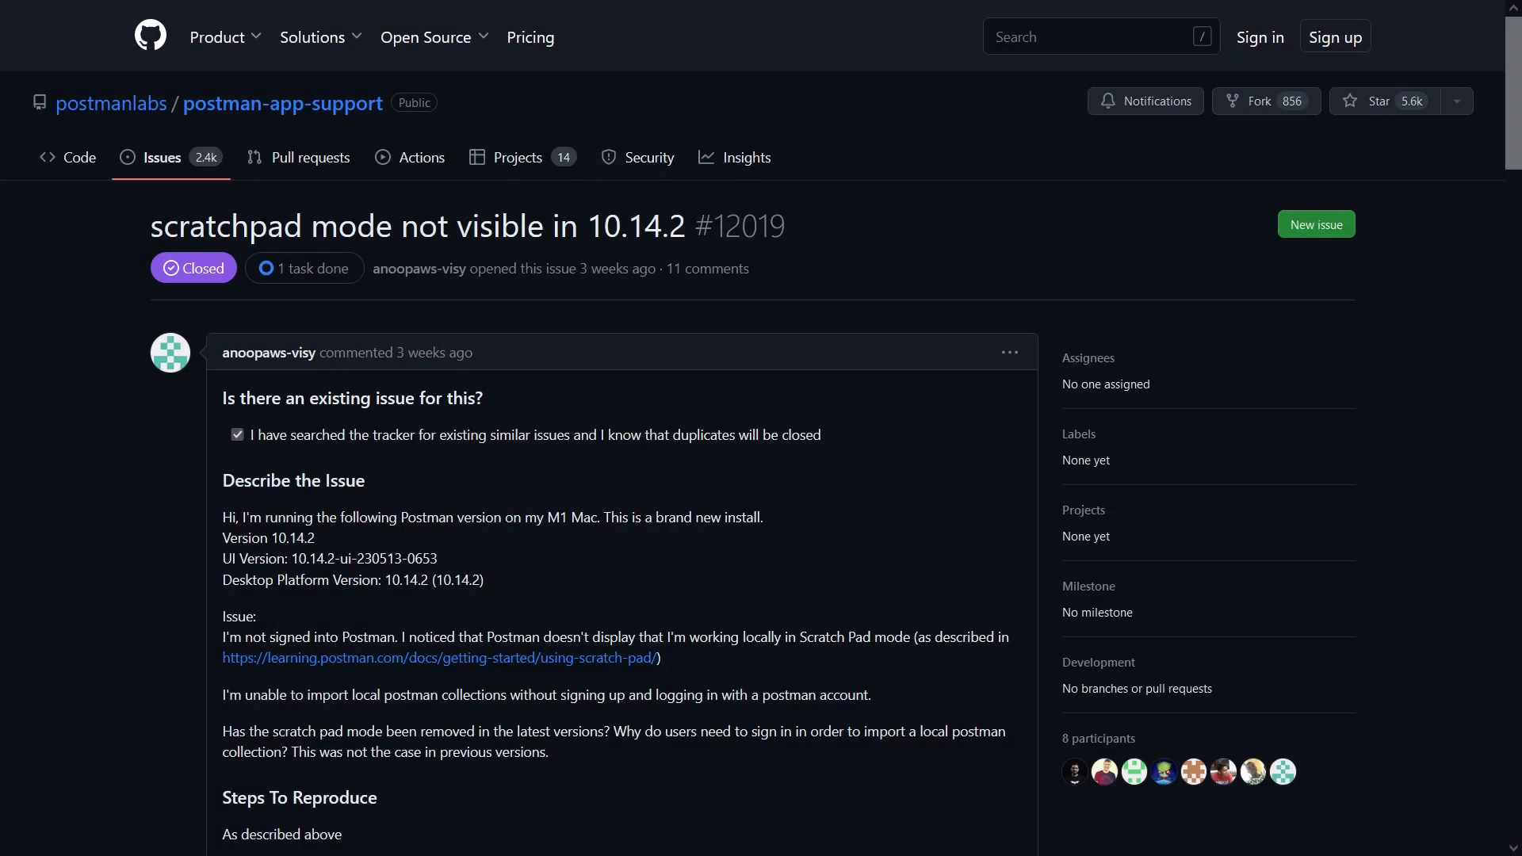
pyautogui.moveTo(829, 321)
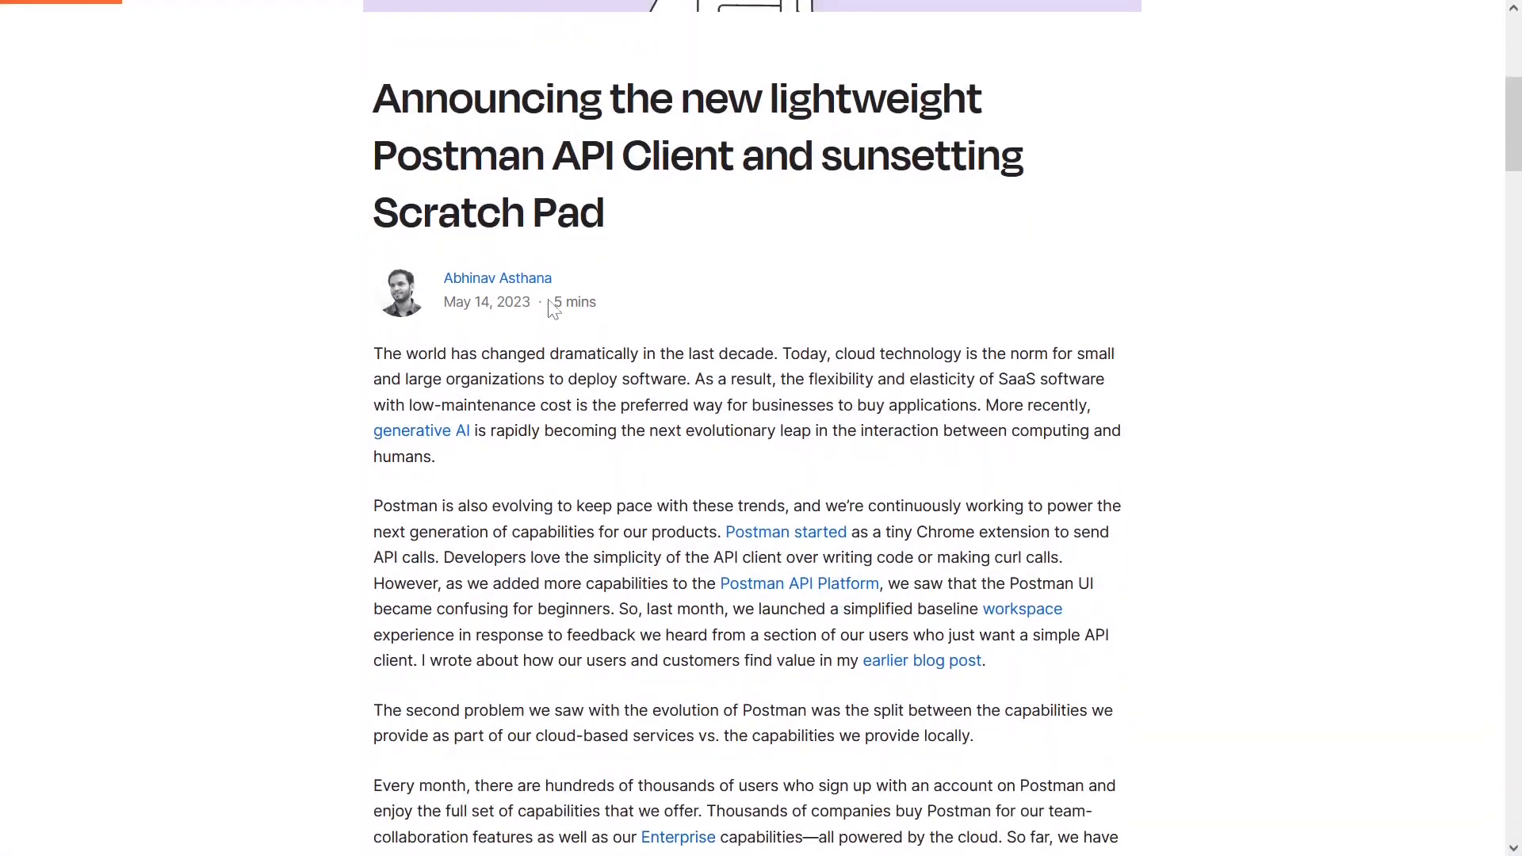
pyautogui.scroll(-3)
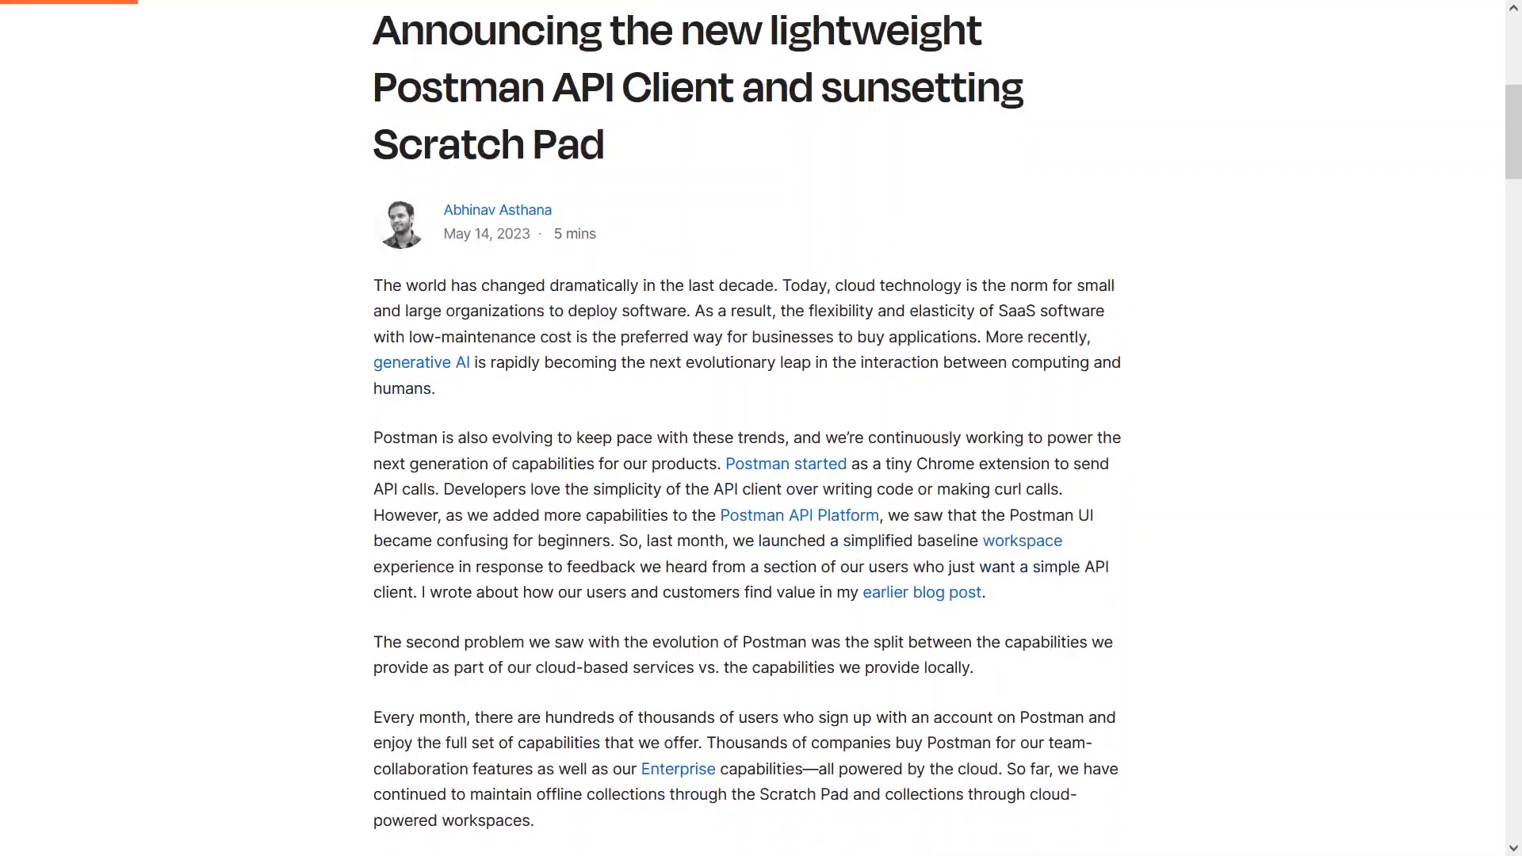
pyautogui.scroll(-3)
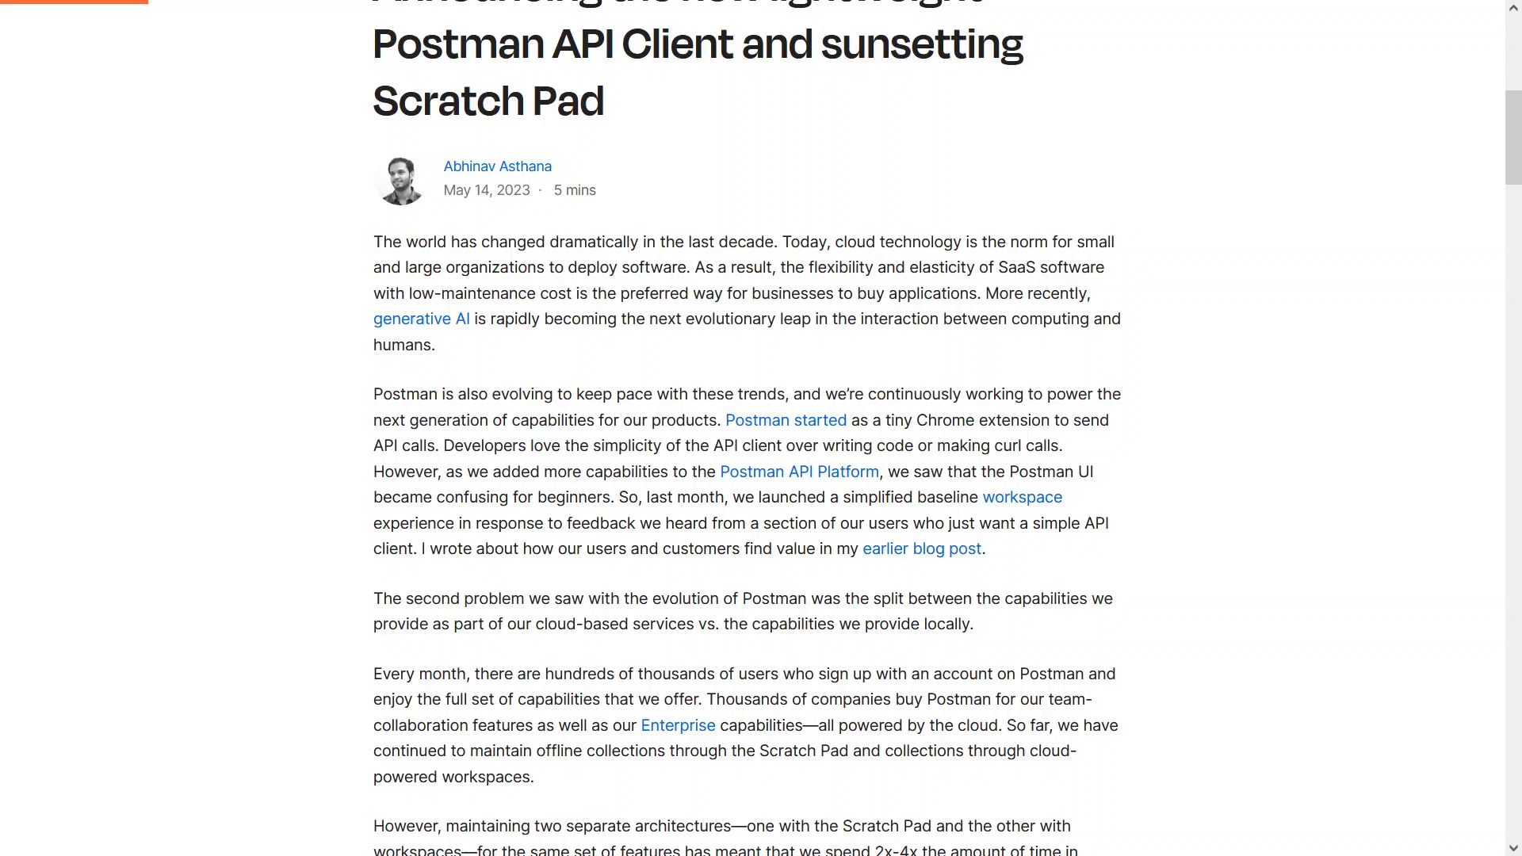
pyautogui.scroll(-3)
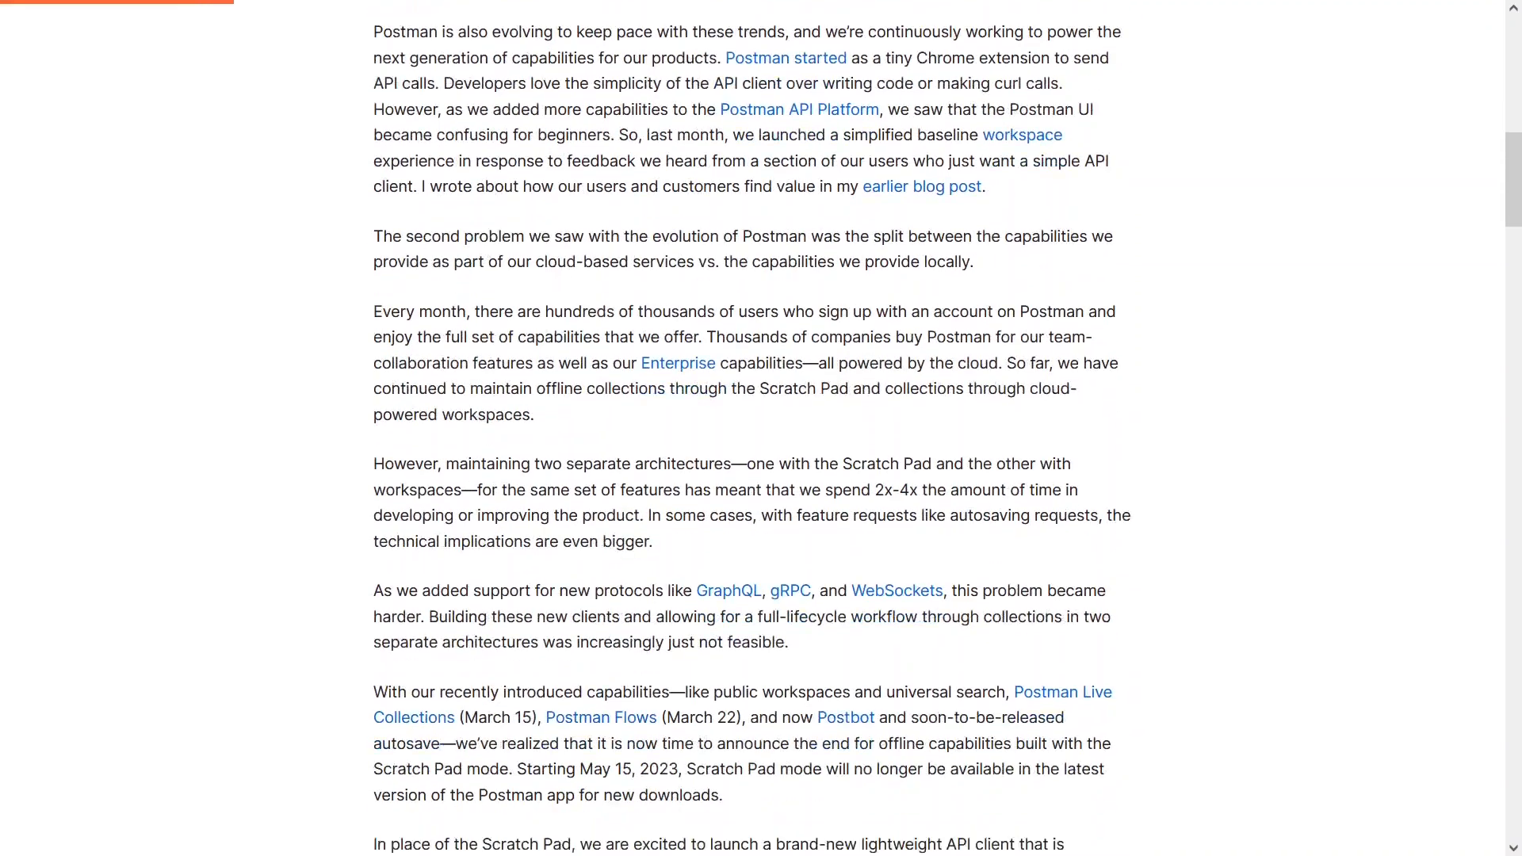
pyautogui.scroll(-3)
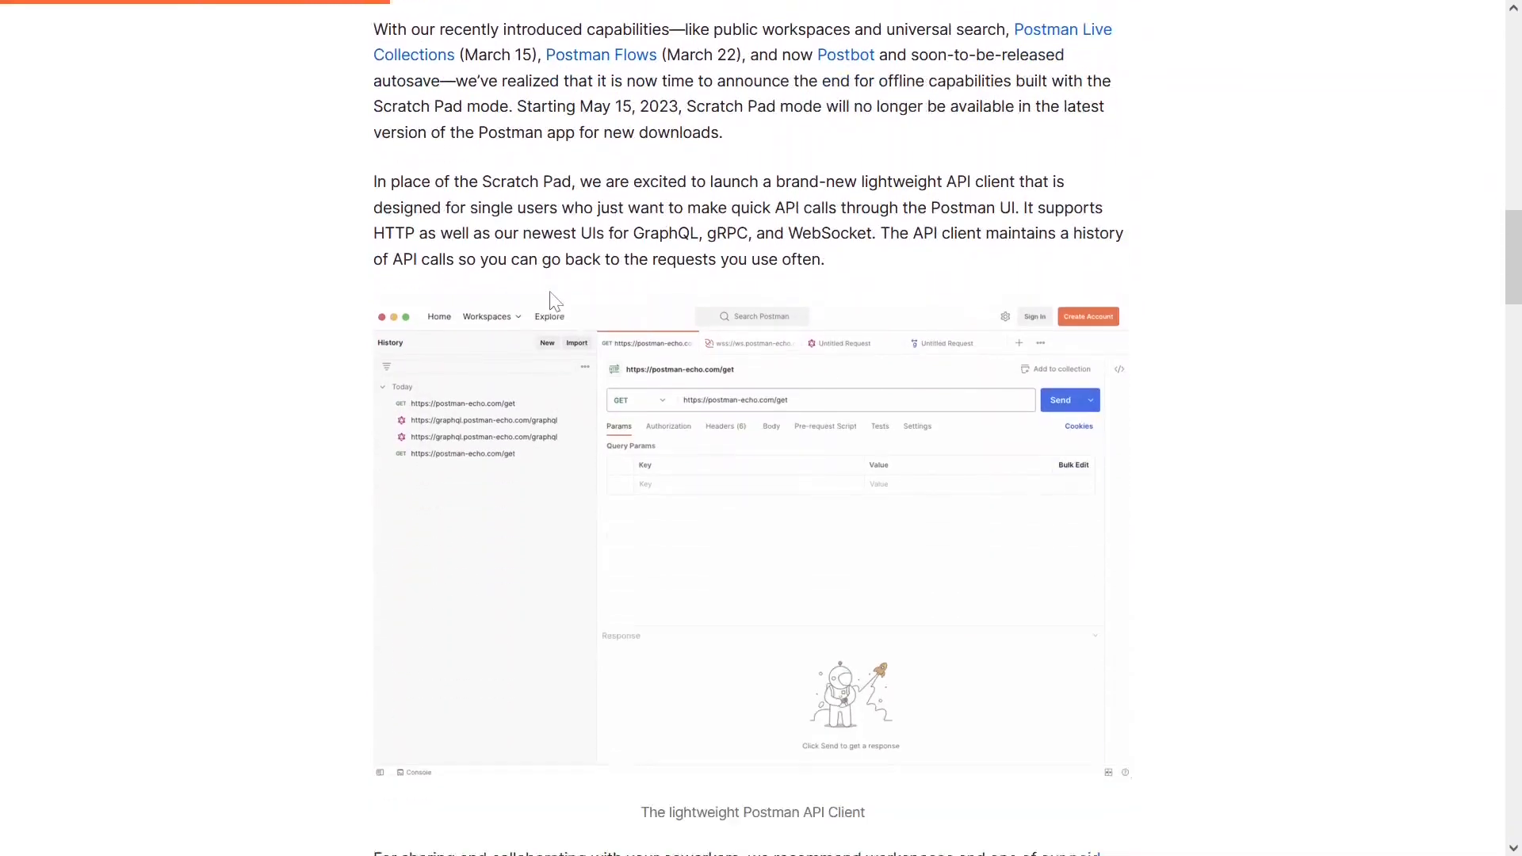
pyautogui.scroll(-3)
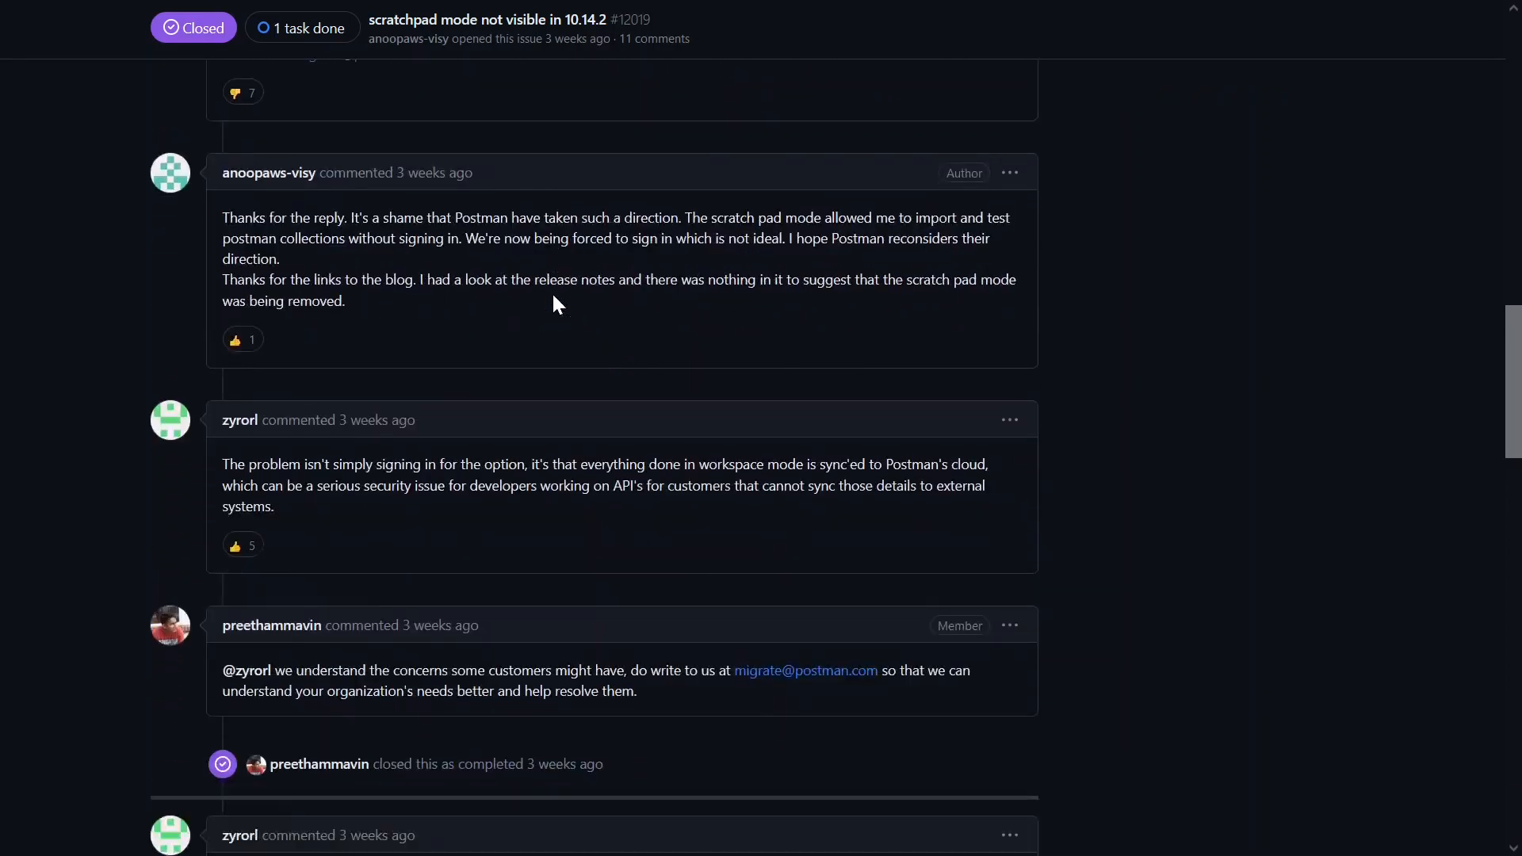
pyautogui.scroll(-3)
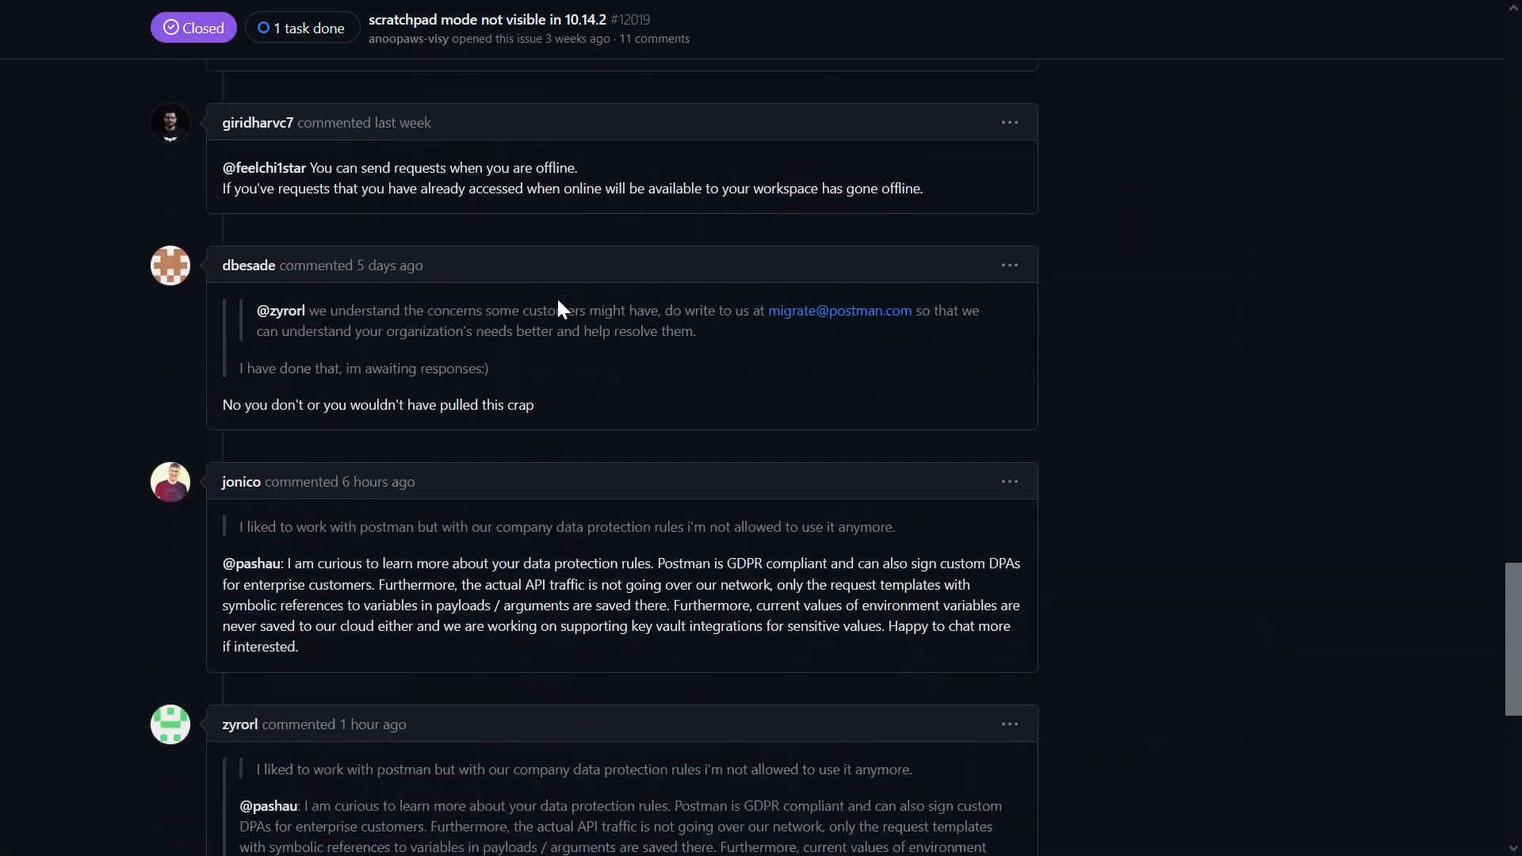
pyautogui.scroll(-3)
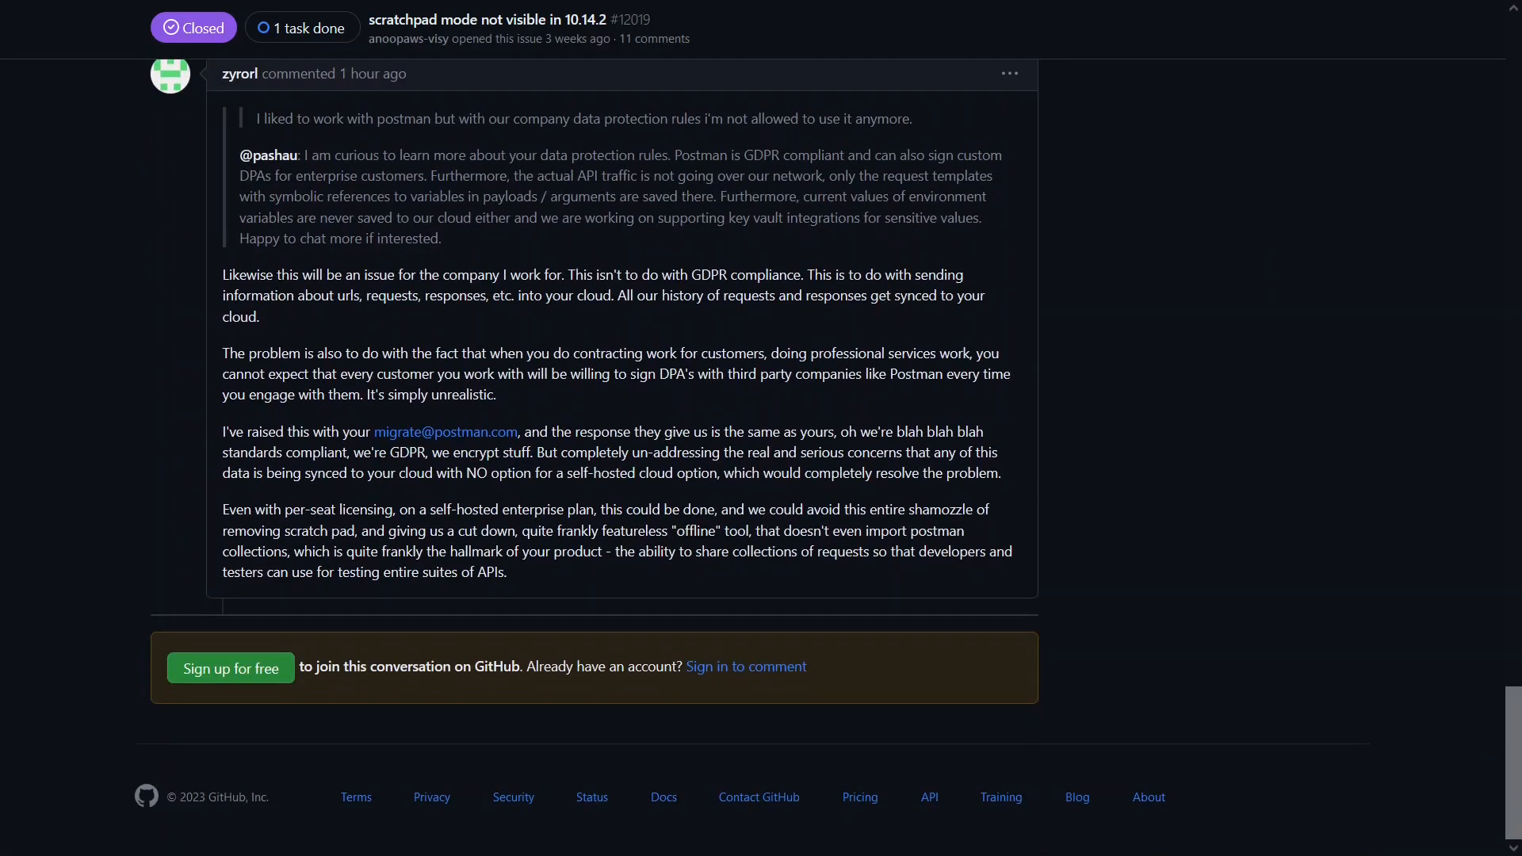